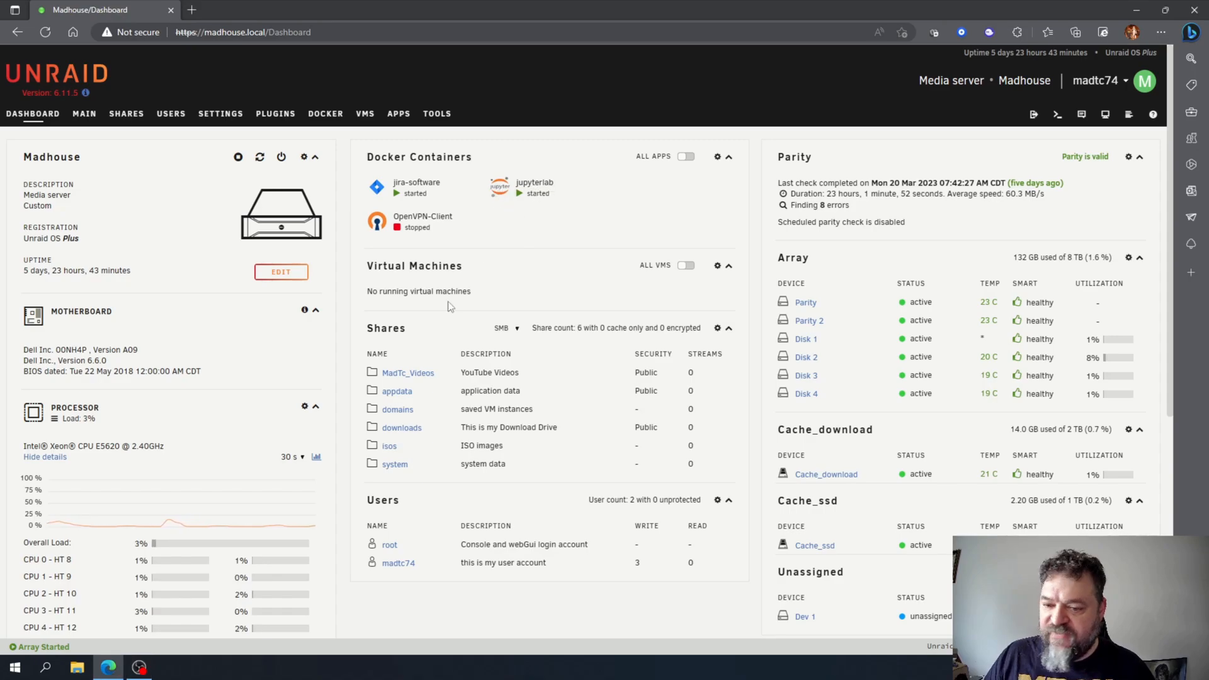
Step: Launch the jupyterlab container's WebUI from the Unraid Dashboard icon menu
{"action": "left_click", "coordinate": [533, 188]}
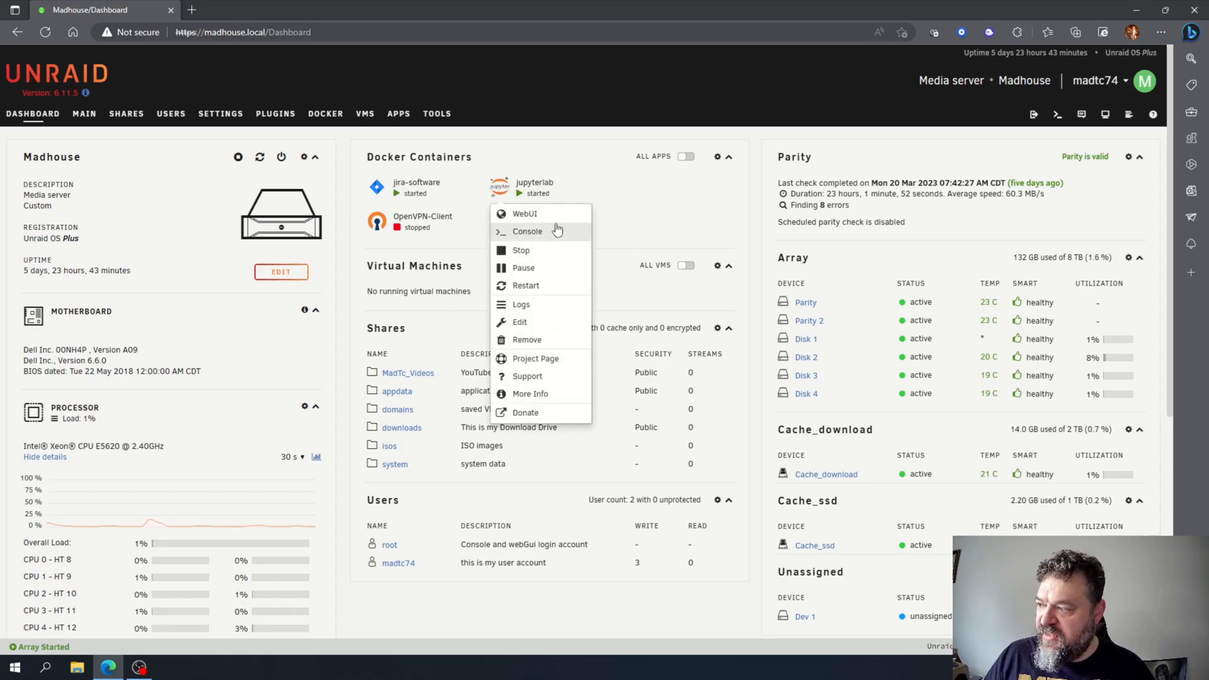
{"action": "left_click", "coordinate": [525, 213]}
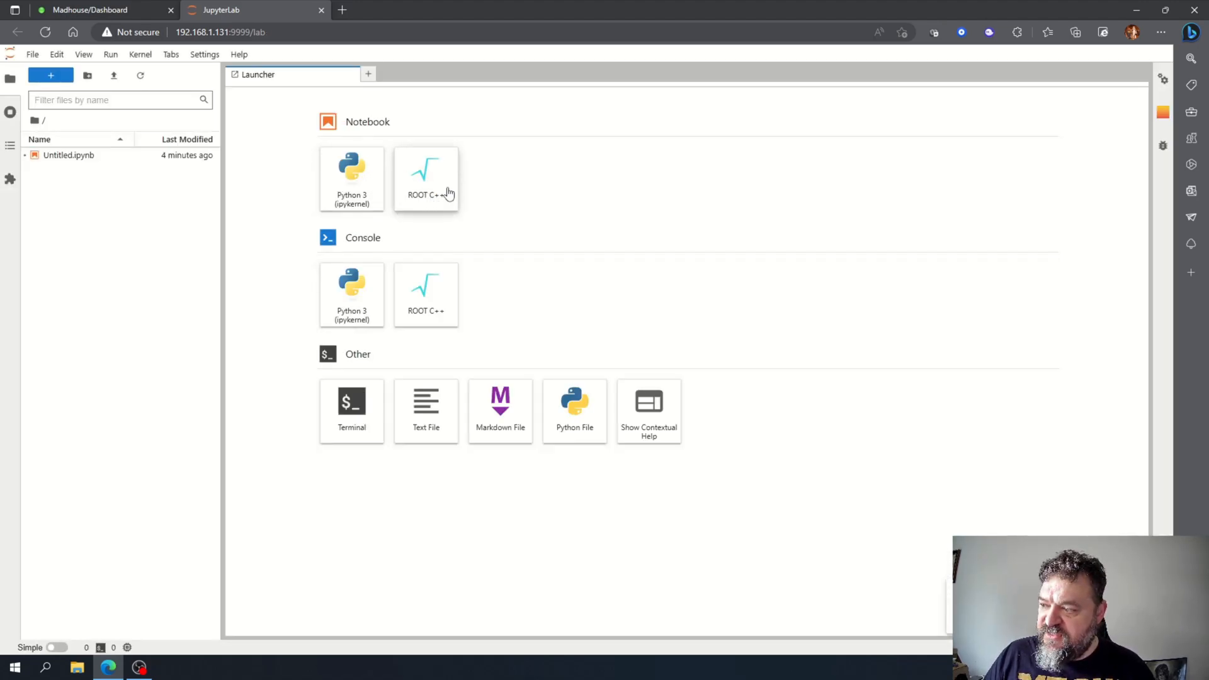
{"action": "mouse_move", "coordinate": [378, 307]}
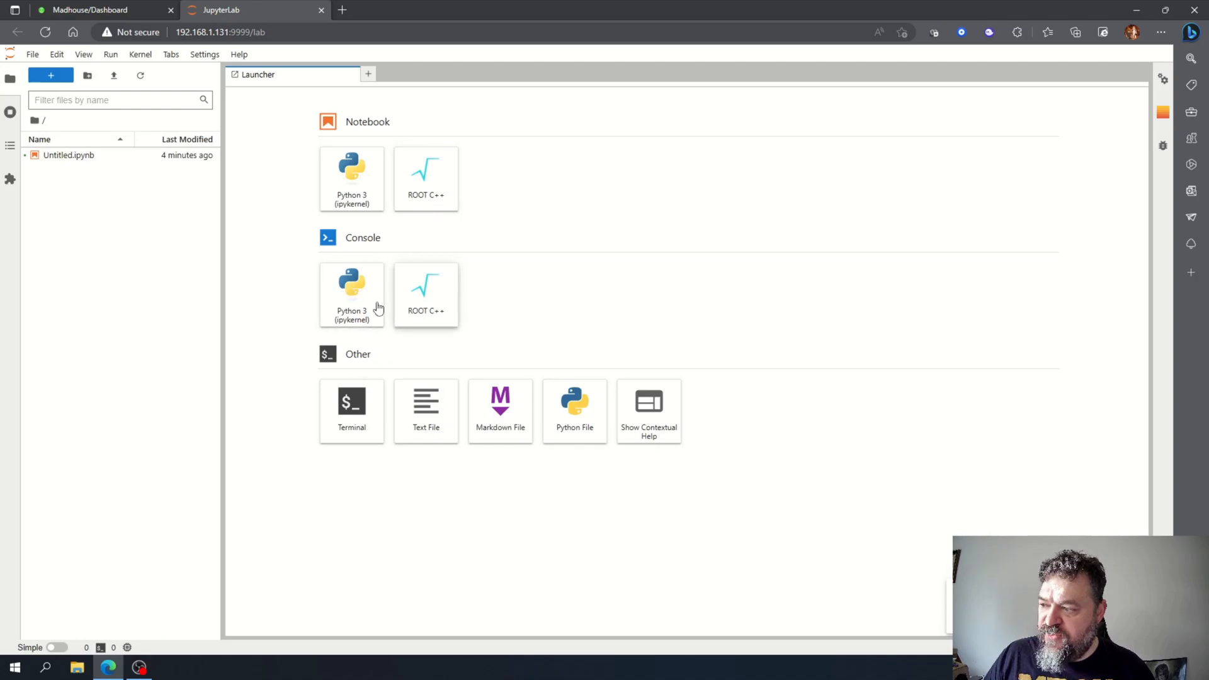
{"action": "mouse_move", "coordinate": [554, 335]}
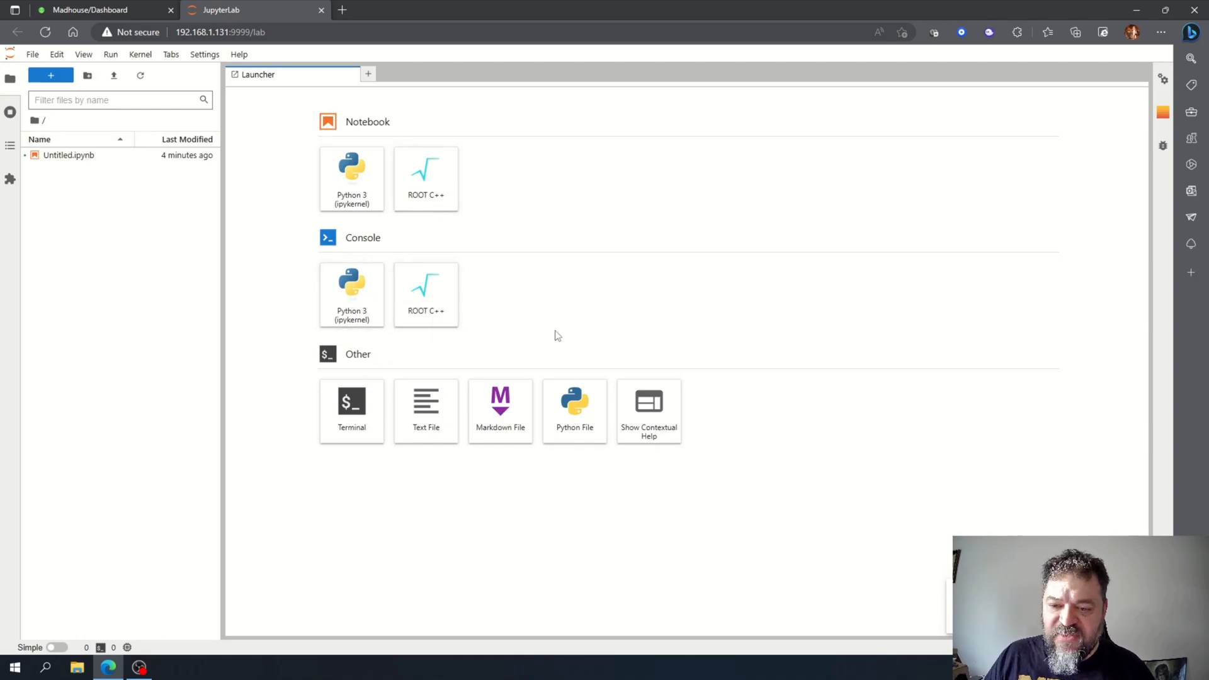
{"action": "mouse_move", "coordinate": [543, 301]}
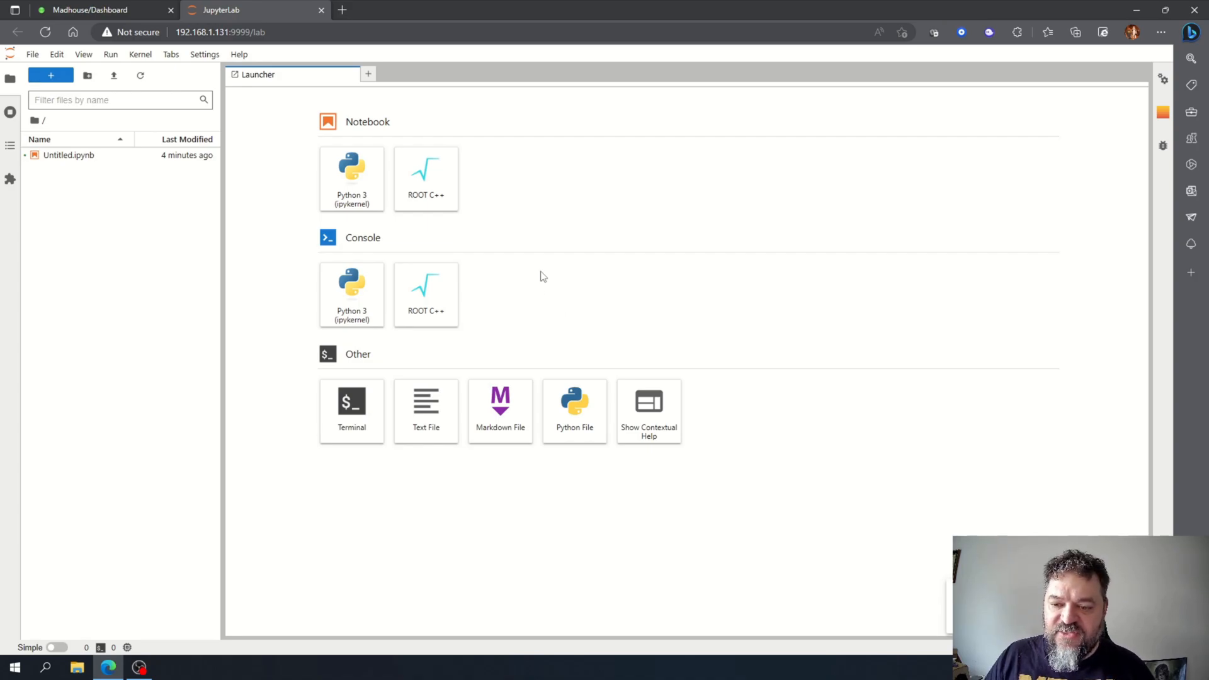
{"action": "mouse_move", "coordinate": [551, 265]}
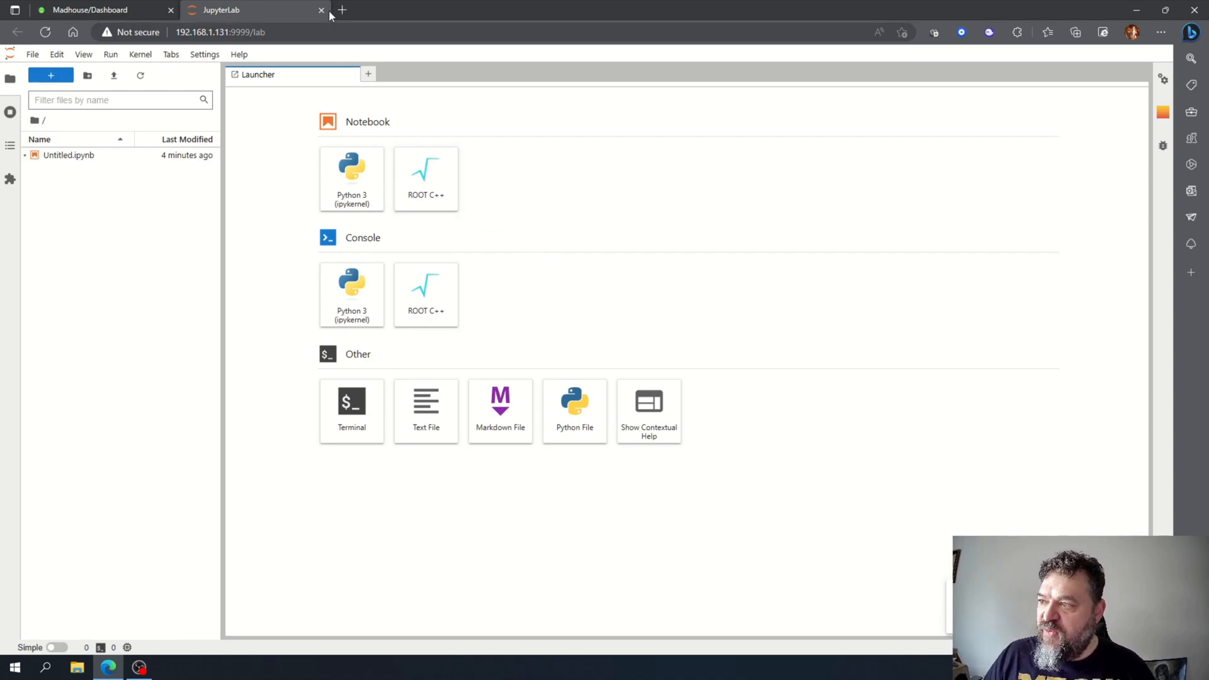
{"action": "mouse_move", "coordinate": [322, 10]}
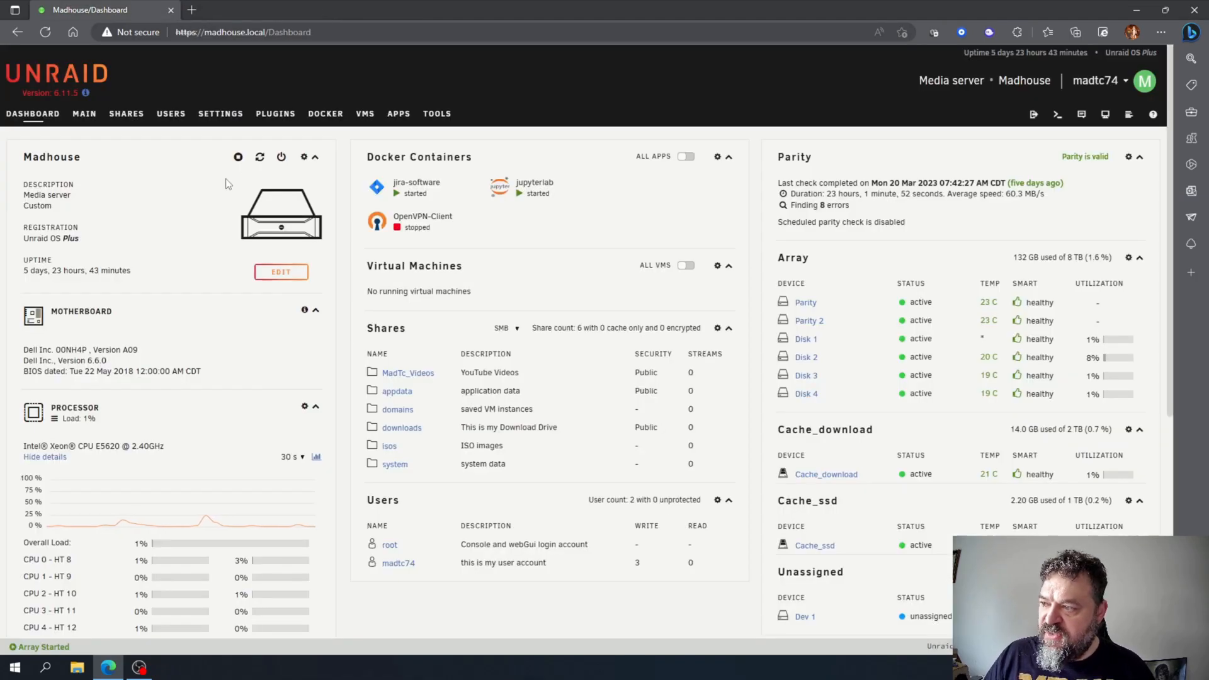
Step: Search the community Apps store for the anaconda3 app using 'conda'
{"action": "left_click", "coordinate": [398, 113]}
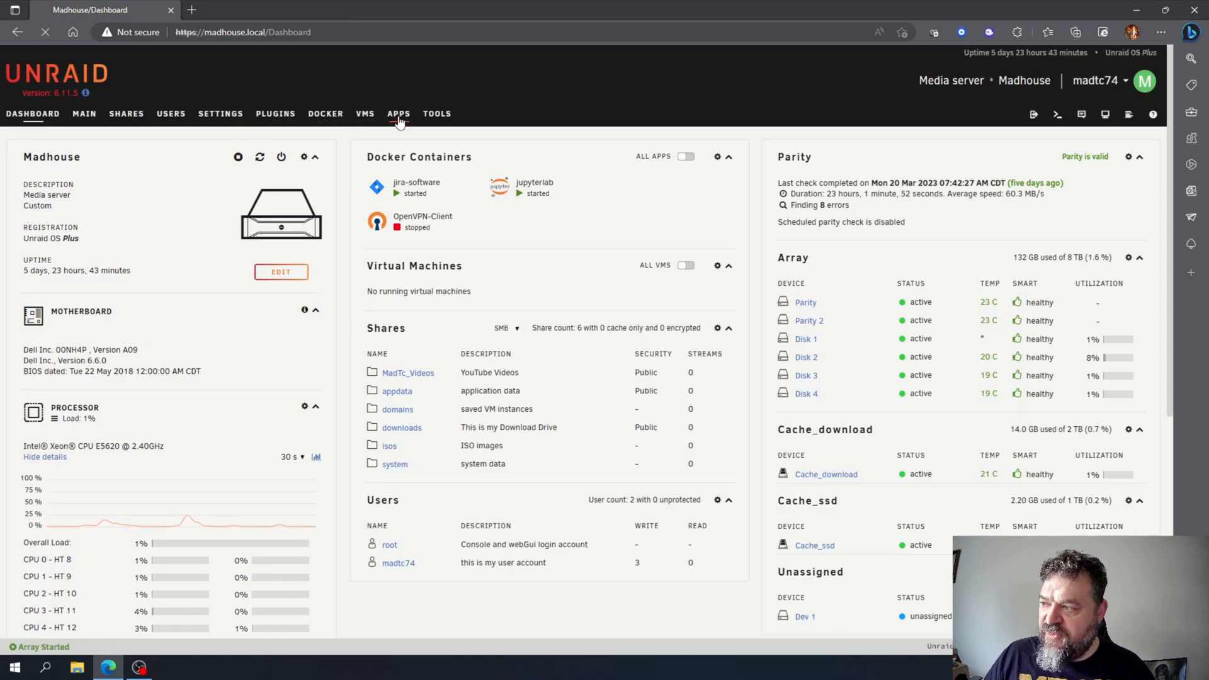
{"action": "left_click", "coordinate": [399, 113]}
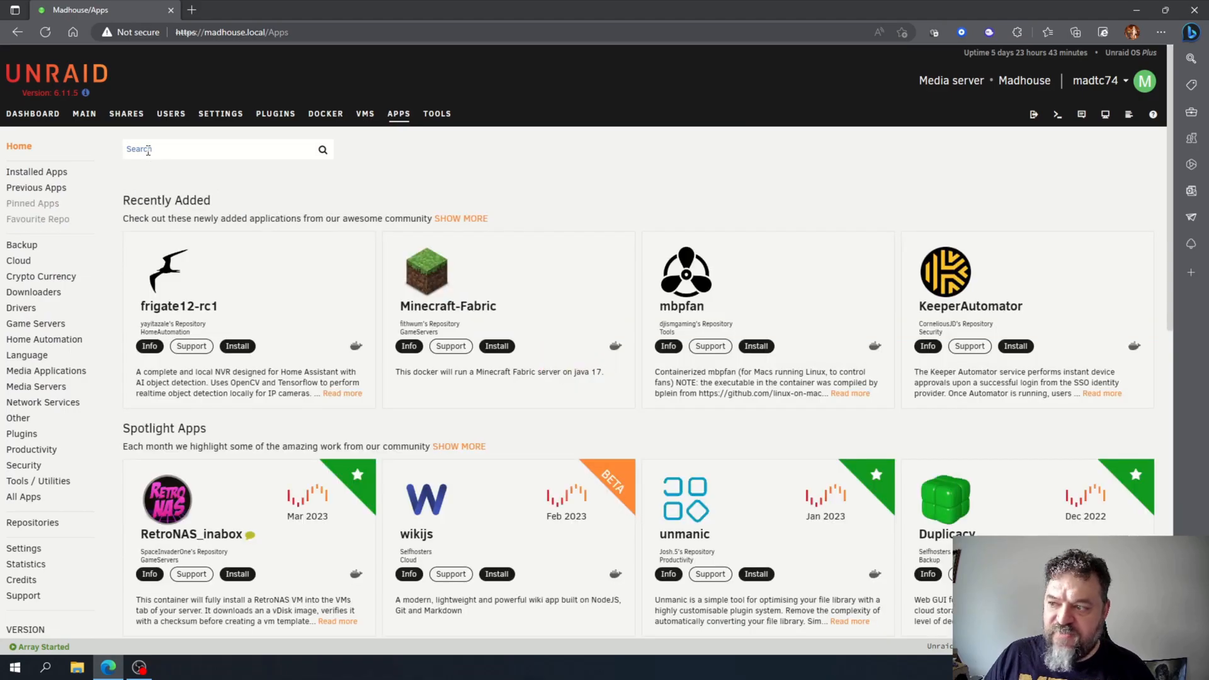
{"action": "type", "text": "conda"}
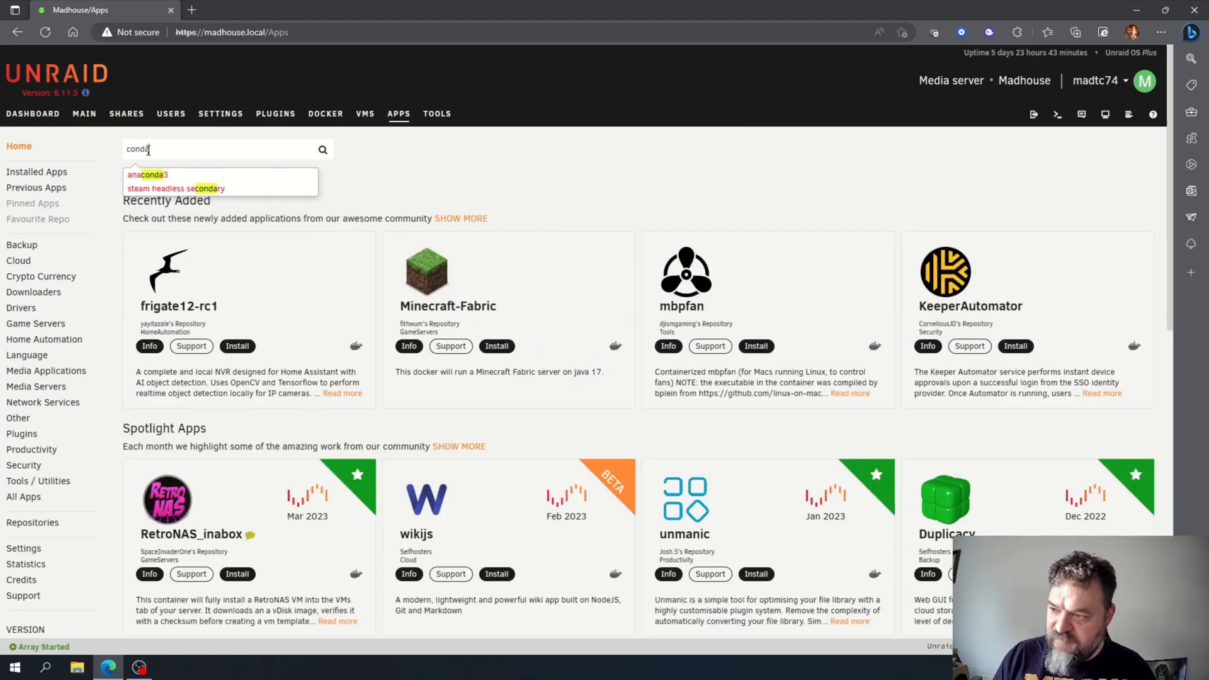
{"action": "left_click", "coordinate": [147, 175]}
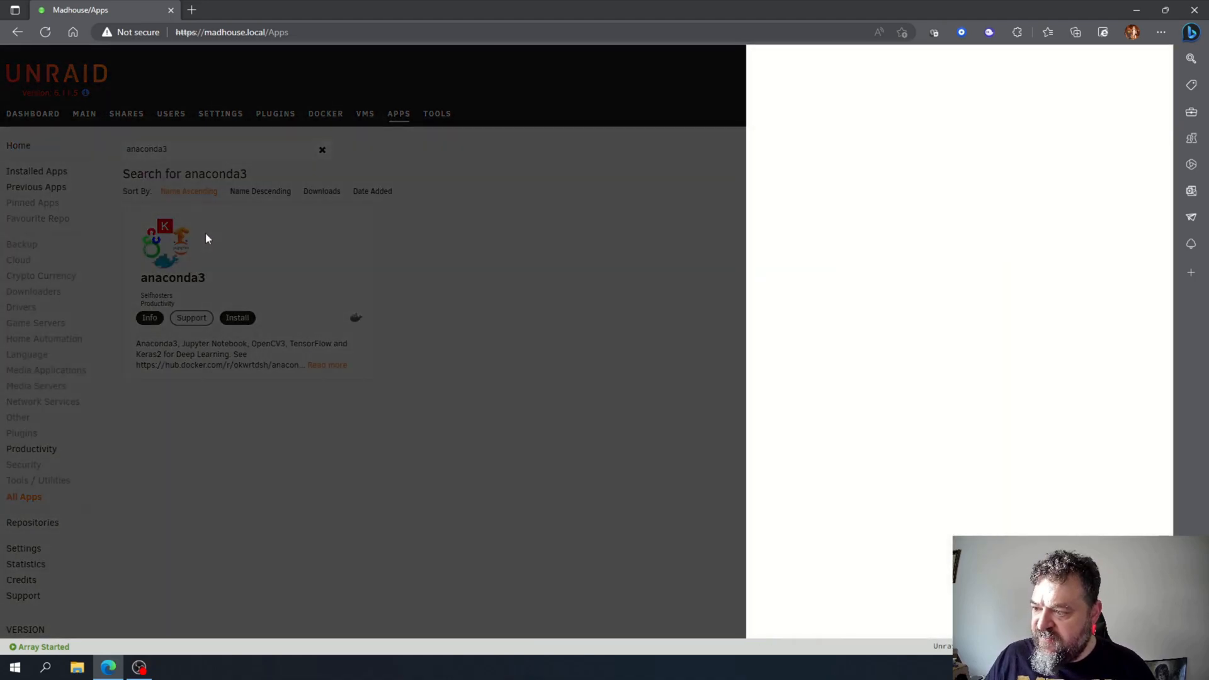
Step: Review anaconda3's info, close it, and begin installing the app
{"action": "left_click", "coordinate": [148, 317]}
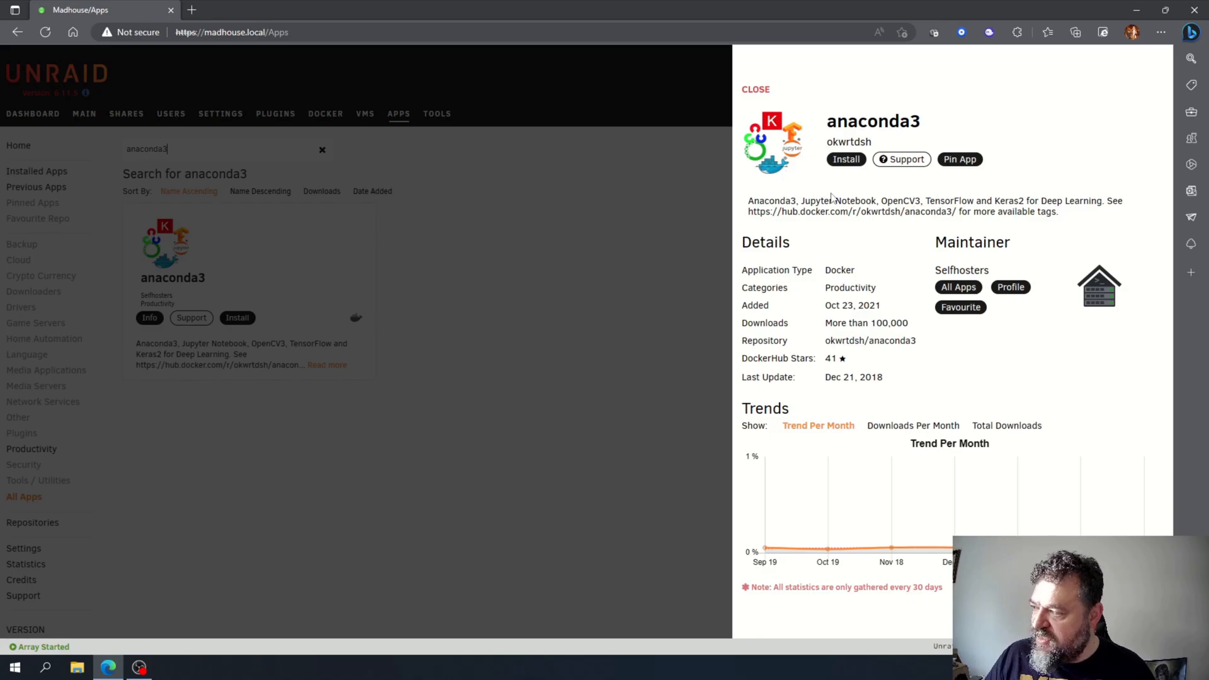
{"action": "left_click", "coordinate": [754, 89]}
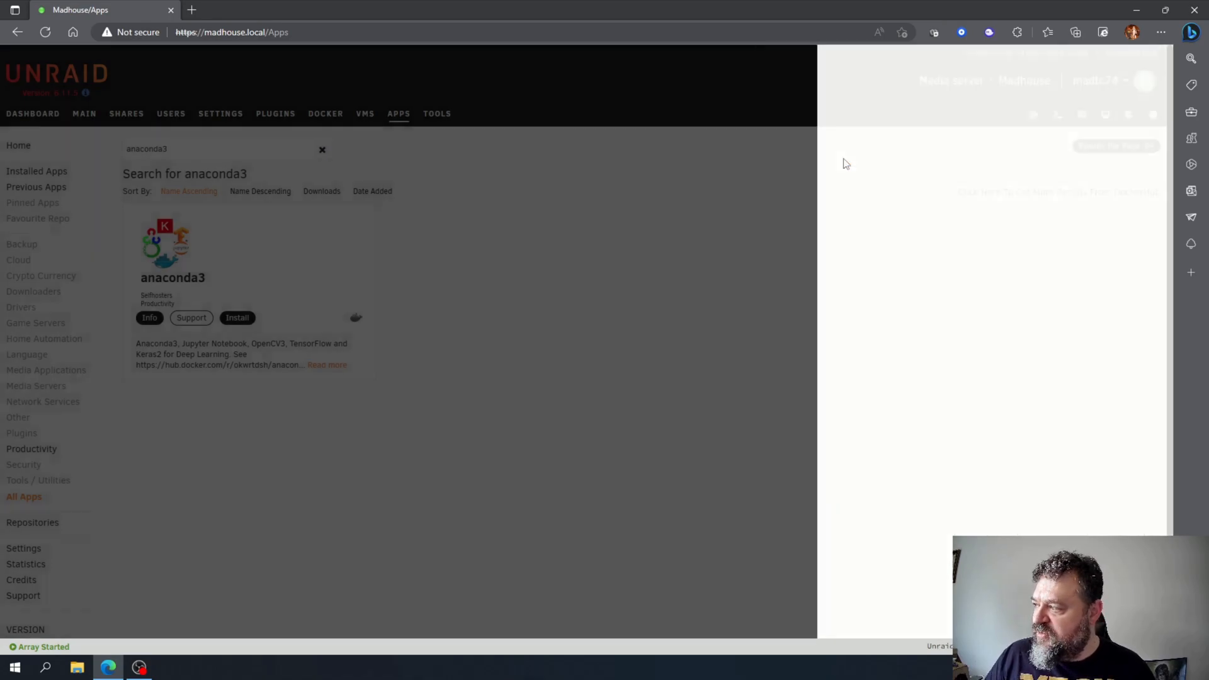
{"action": "left_click", "coordinate": [237, 317]}
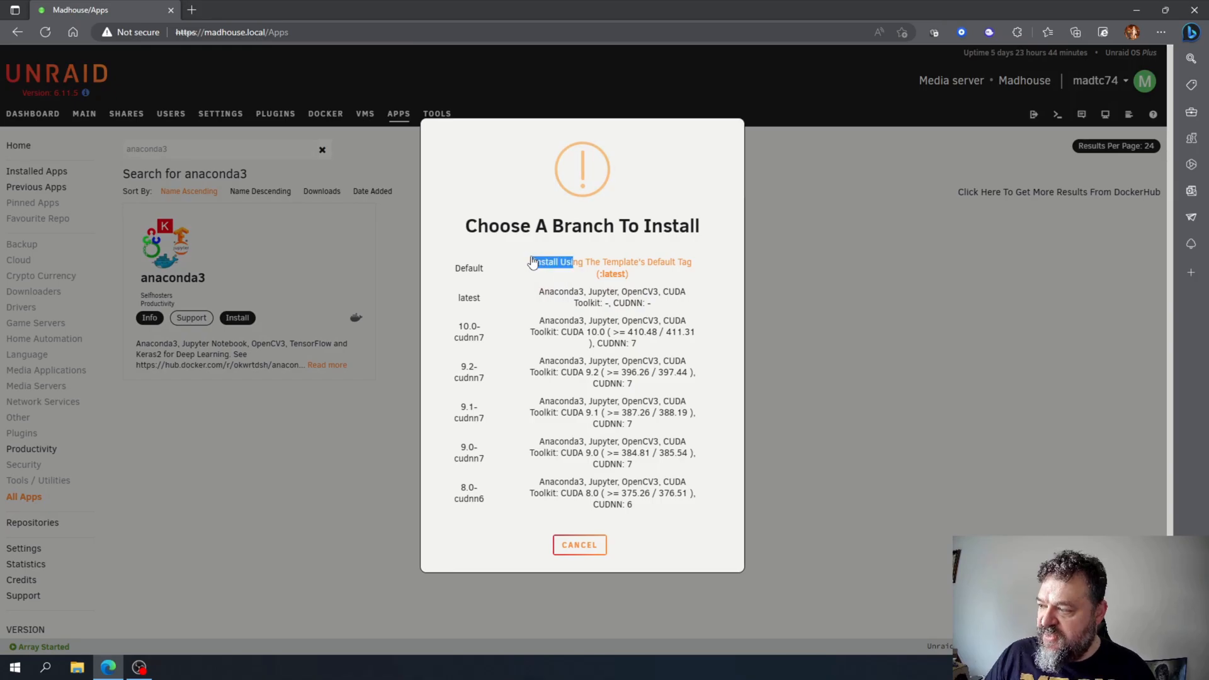
Step: Use the default latest tag, set Appdata to /mnt/user/appdata/notebooks, and apply
{"action": "left_click", "coordinate": [609, 268]}
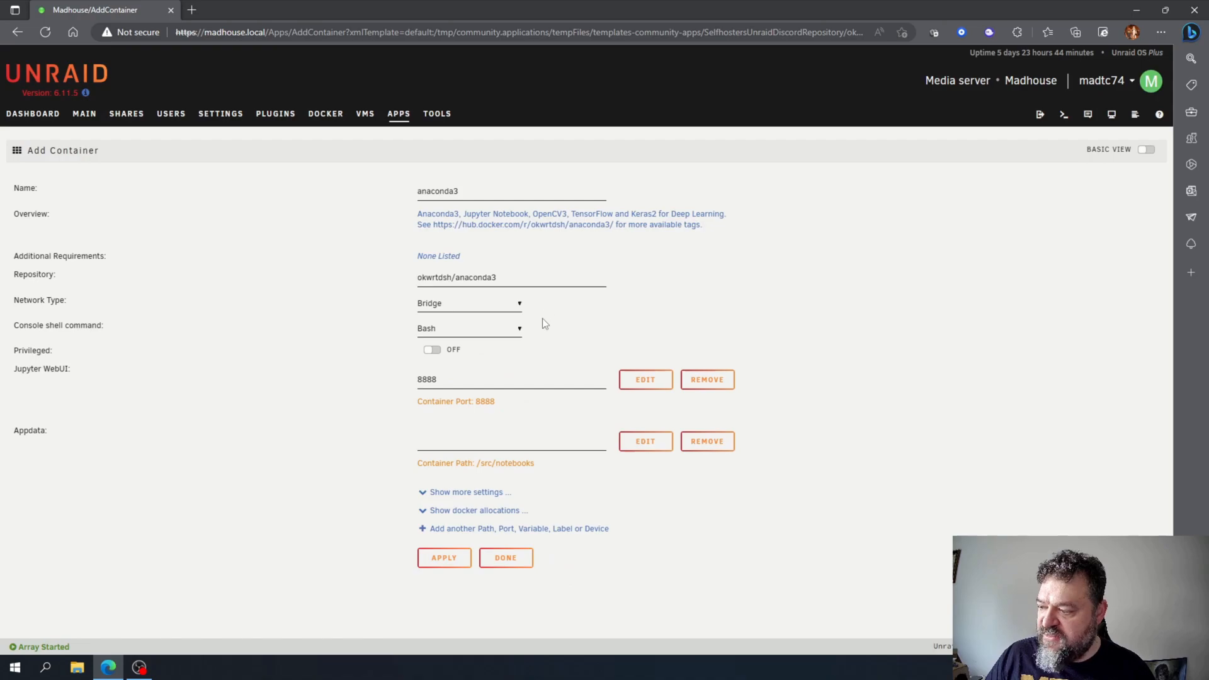
{"action": "left_click", "coordinate": [511, 441]}
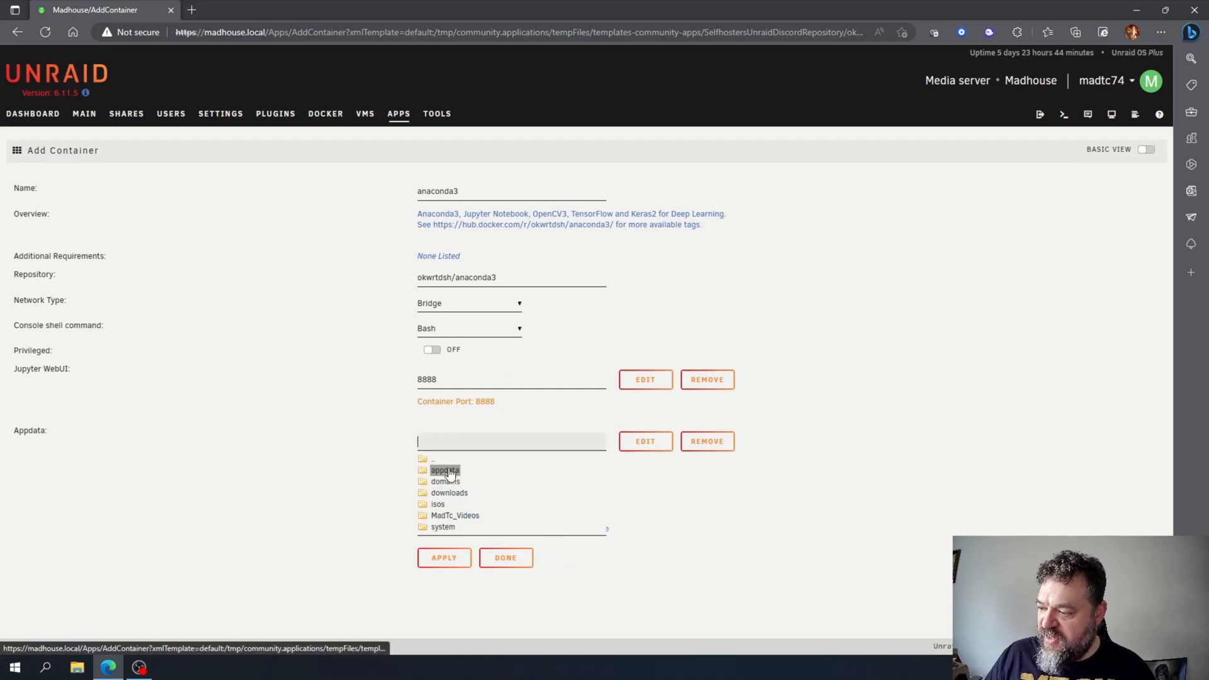
{"action": "left_click", "coordinate": [444, 470]}
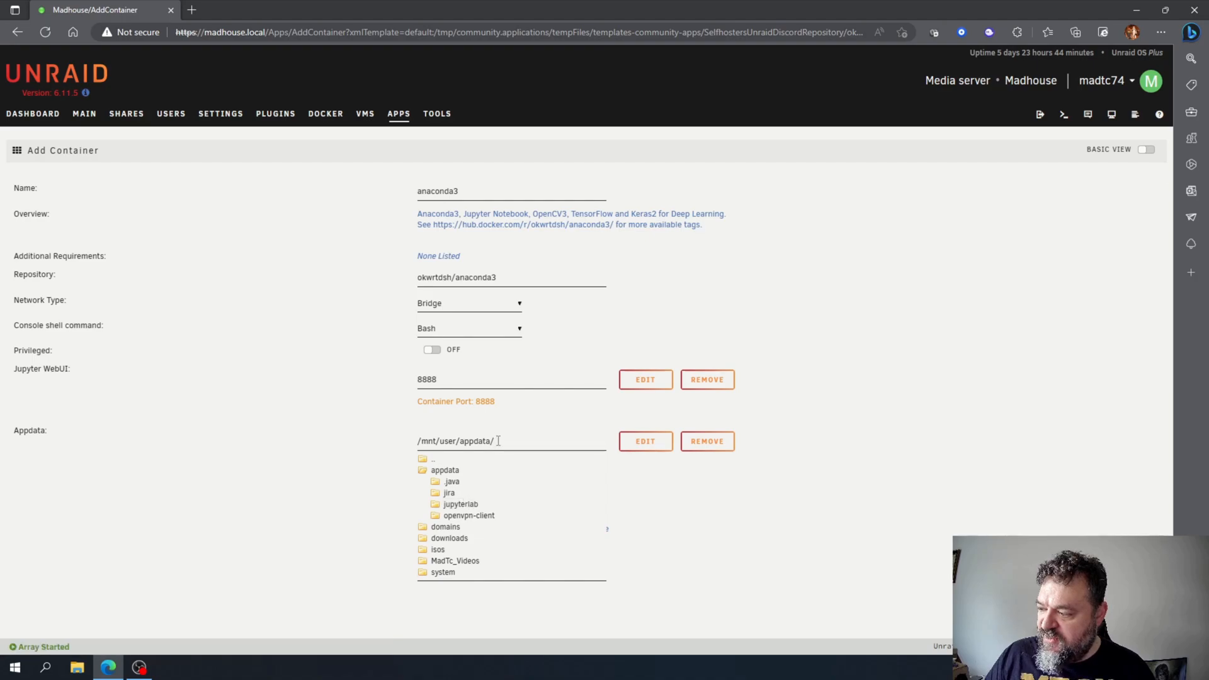
{"action": "left_click", "coordinate": [512, 440]}
{"action": "type", "text": "notebooks"}
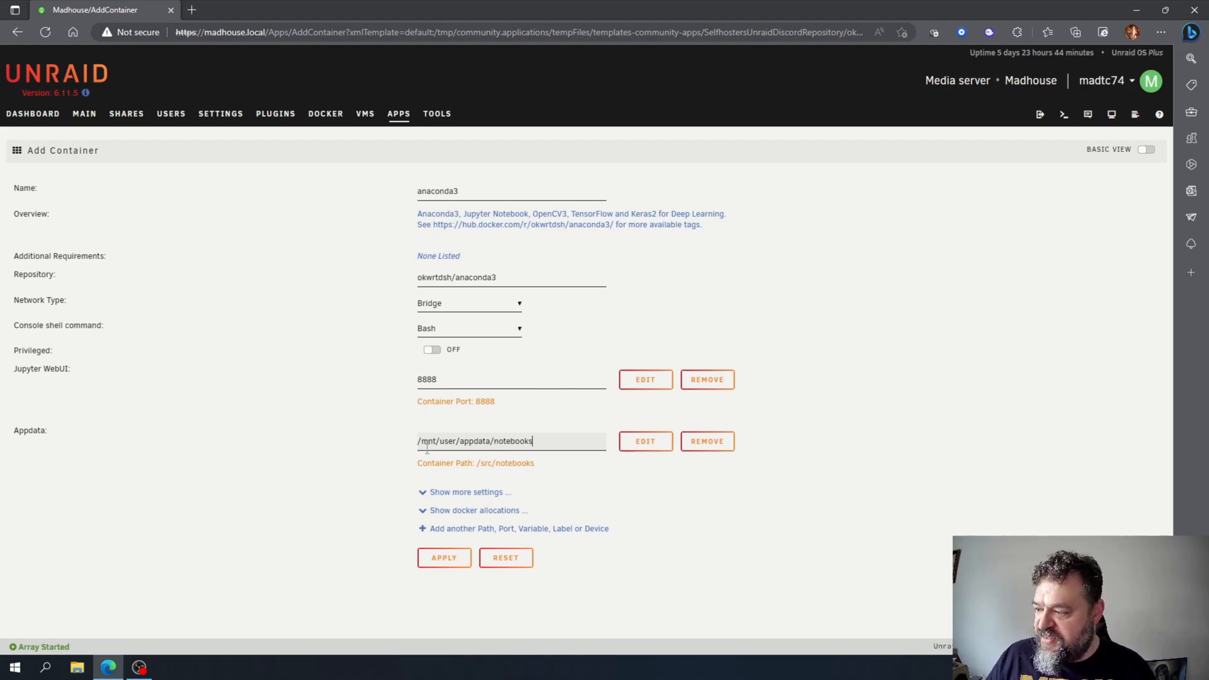
{"action": "left_click", "coordinate": [511, 440]}
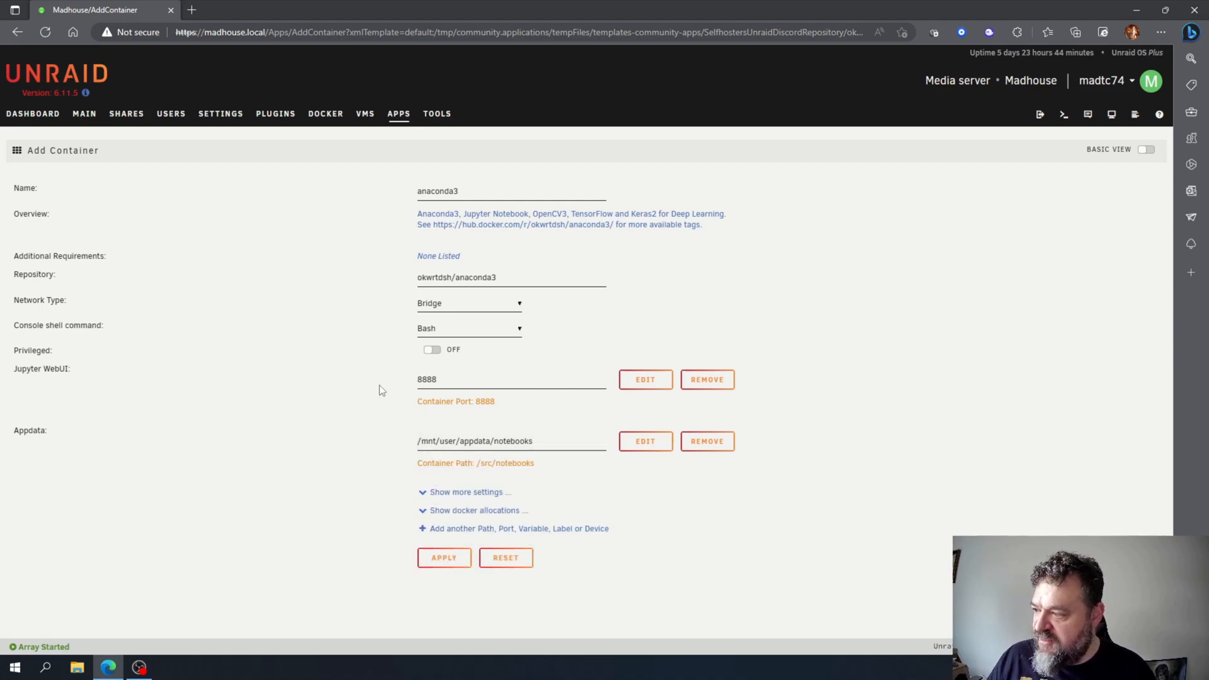
{"action": "mouse_move", "coordinate": [480, 244]}
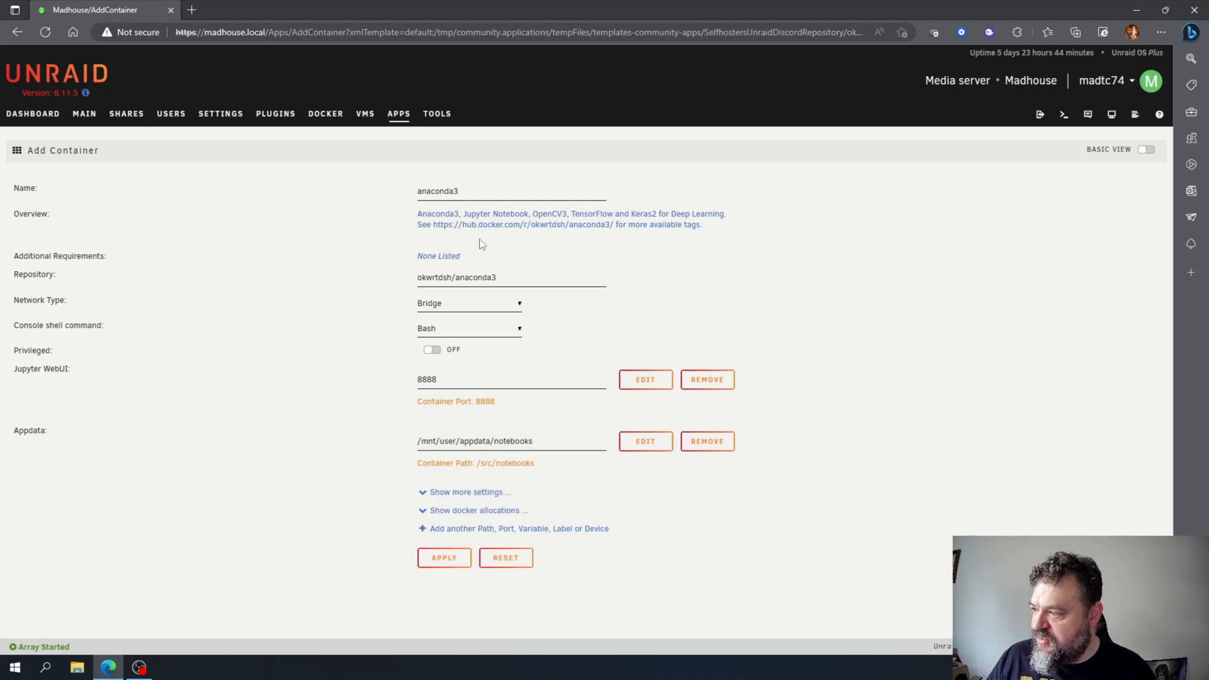
{"action": "left_click", "coordinate": [443, 557]}
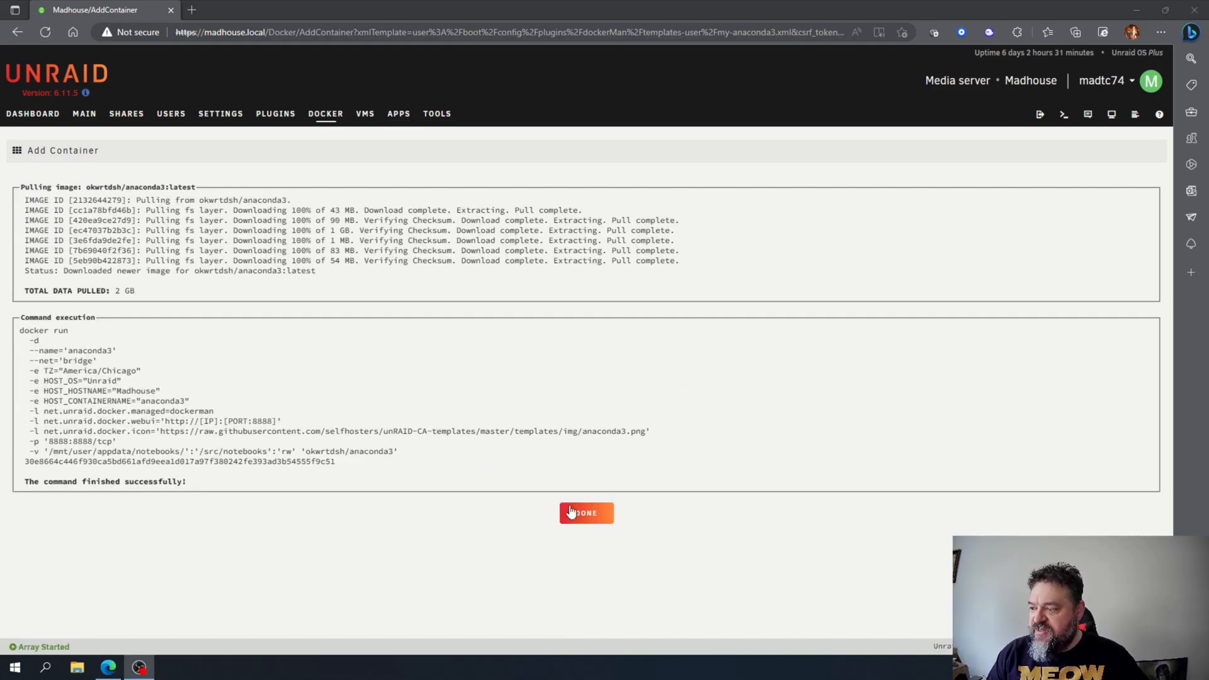
Step: Close the completed anaconda3 image pull and docker run output with Done
{"action": "left_click", "coordinate": [586, 513]}
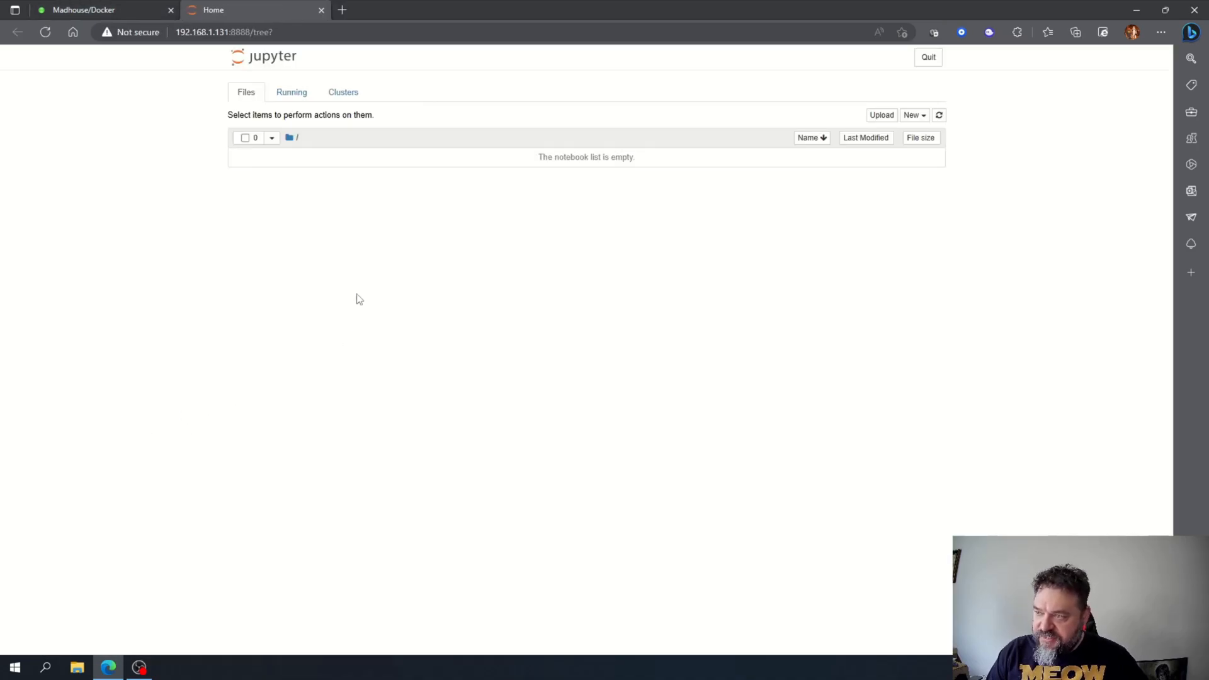
{"action": "mouse_move", "coordinate": [385, 297]}
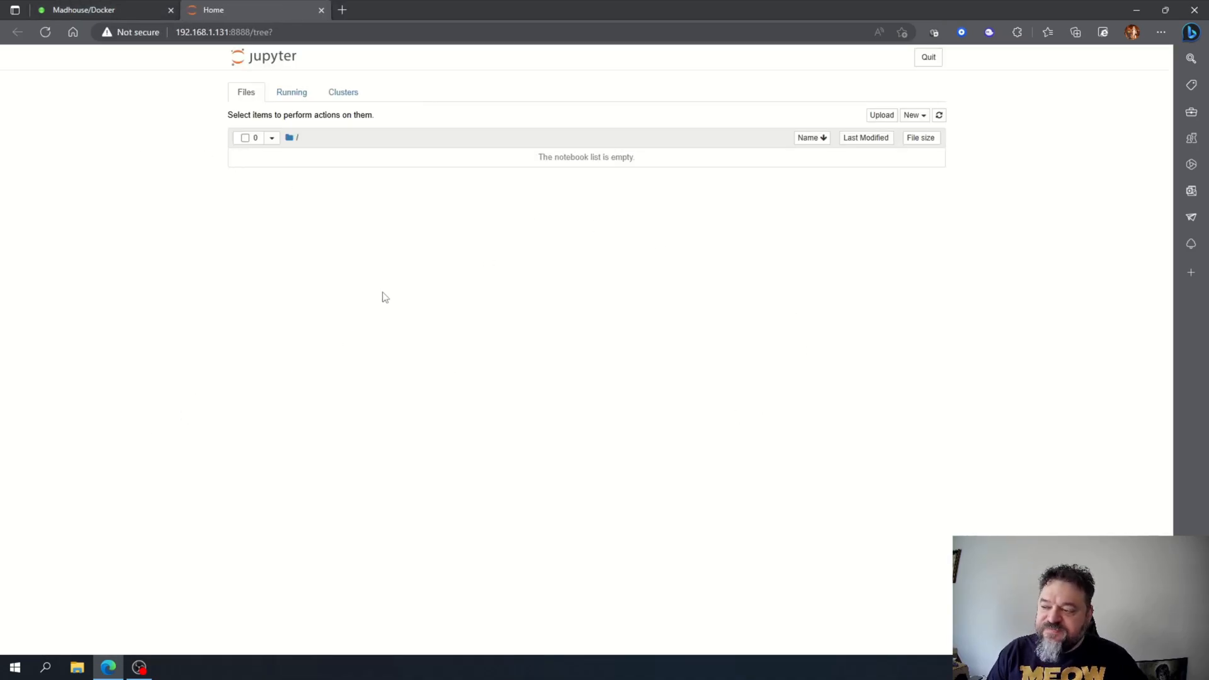
{"action": "mouse_move", "coordinate": [515, 320]}
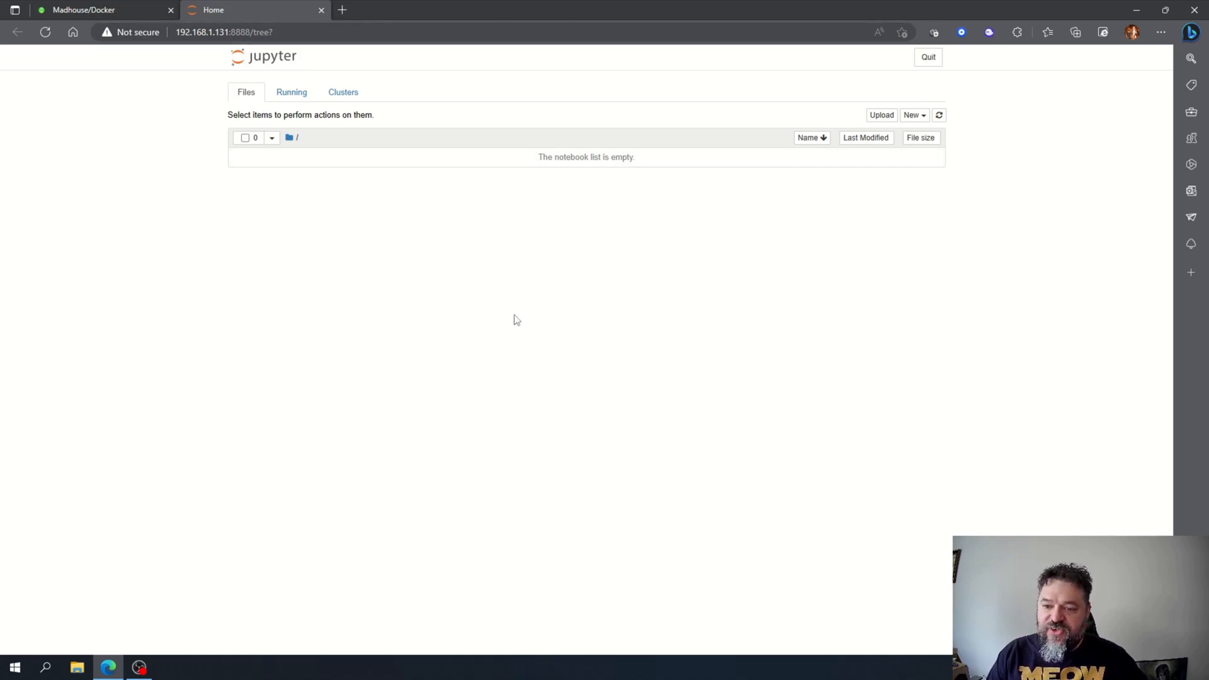
Step: Create an untitled Python 3 notebook from Jupyter's New menu
{"action": "left_click", "coordinate": [913, 115]}
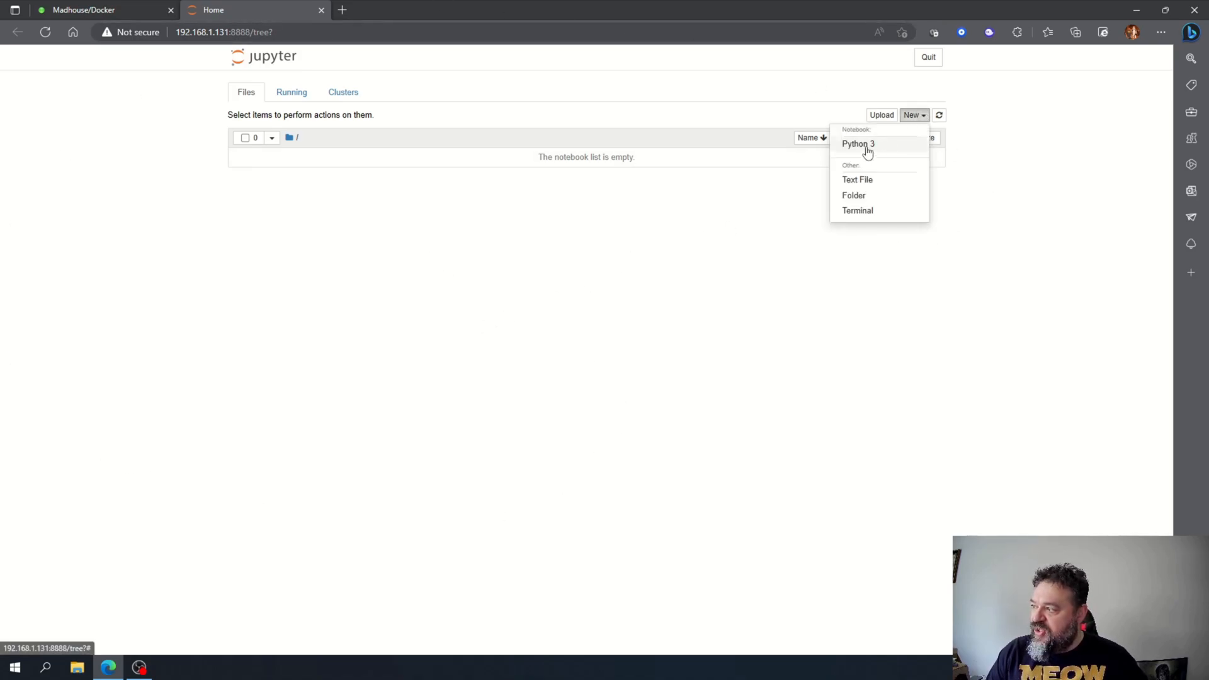
{"action": "left_click", "coordinate": [858, 144]}
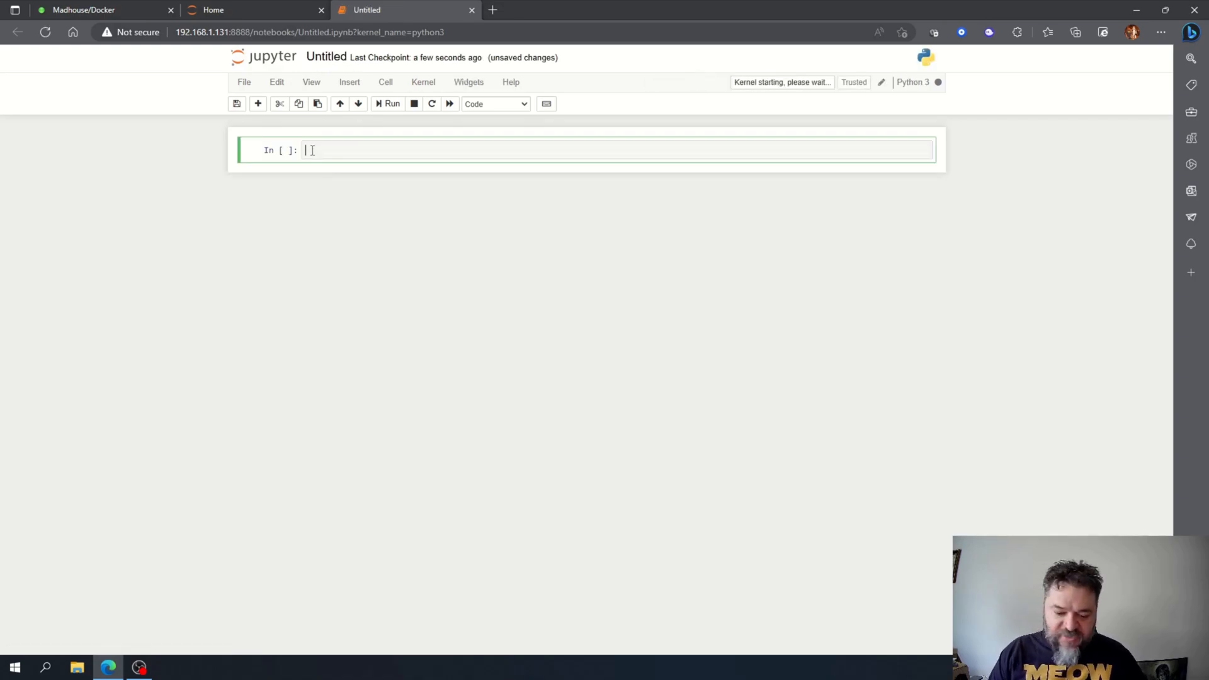
Step: Enter print('hello') in the first notebook cell and run it
{"action": "type", "text": "print()"}
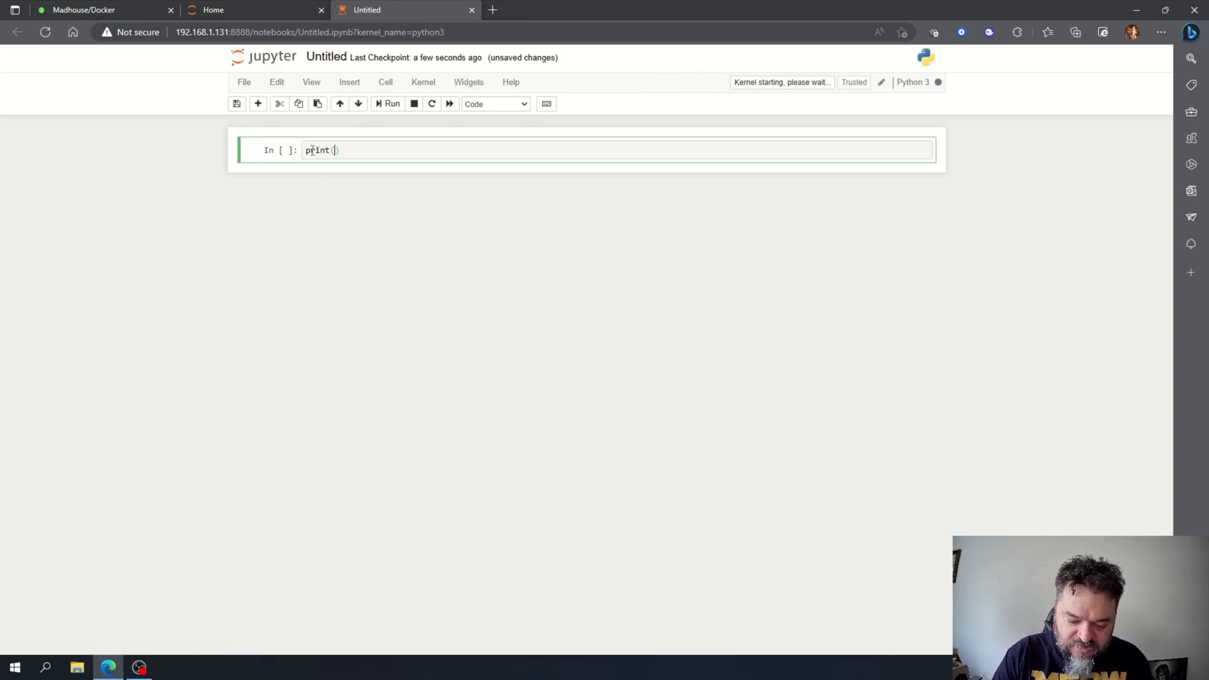
{"action": "type", "text": "'hello'"}
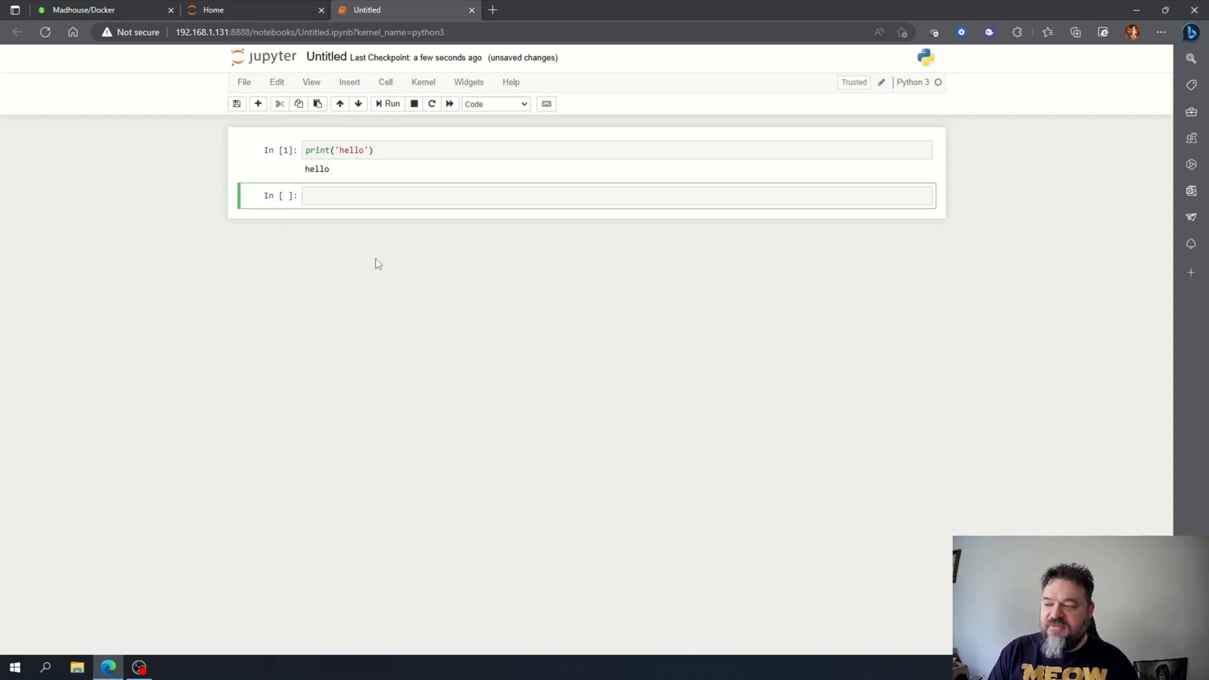
{"action": "mouse_move", "coordinate": [391, 254]}
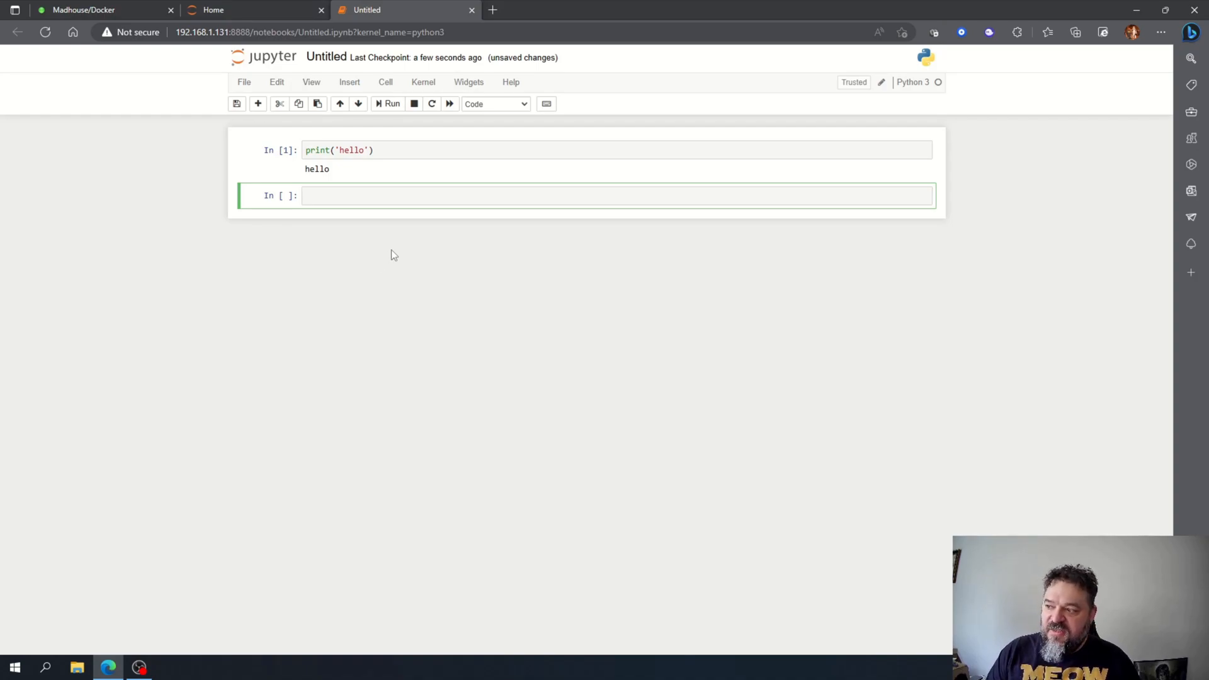